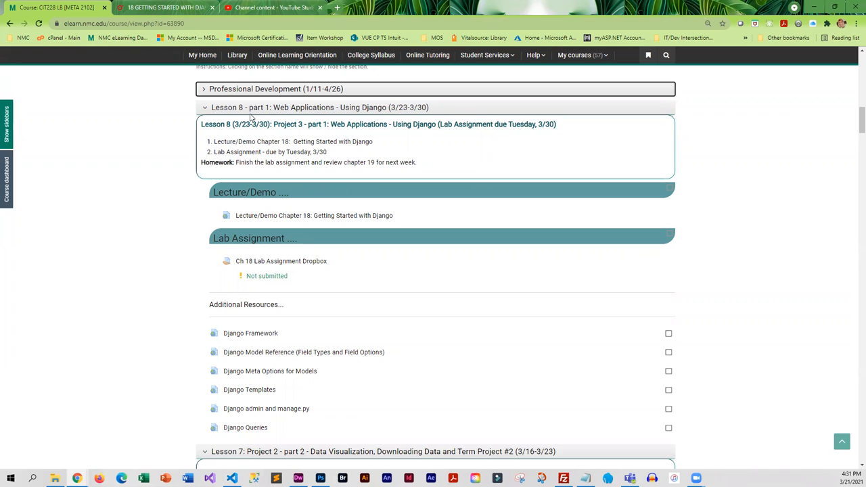
pyautogui.moveTo(295, 165)
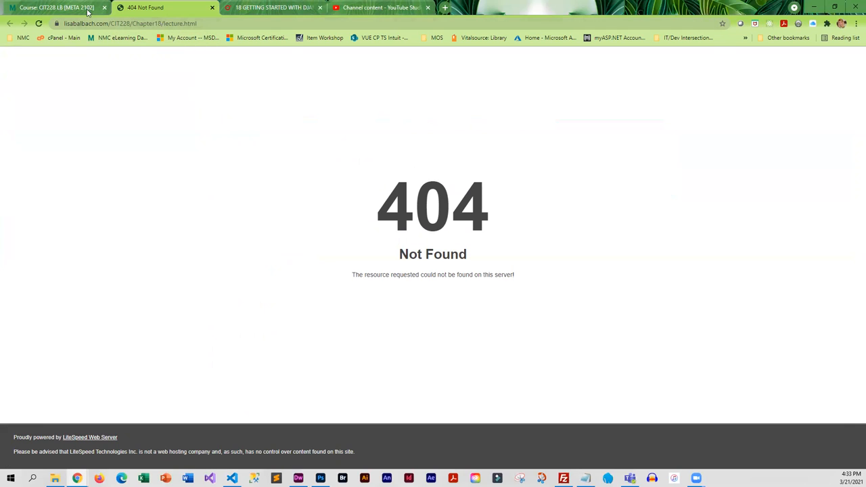
# Show the Chapter 18 'Getting Started with Django' lecture page in place of the 404 error
pyautogui.click(135, 23)
pyautogui.write('Project3/')
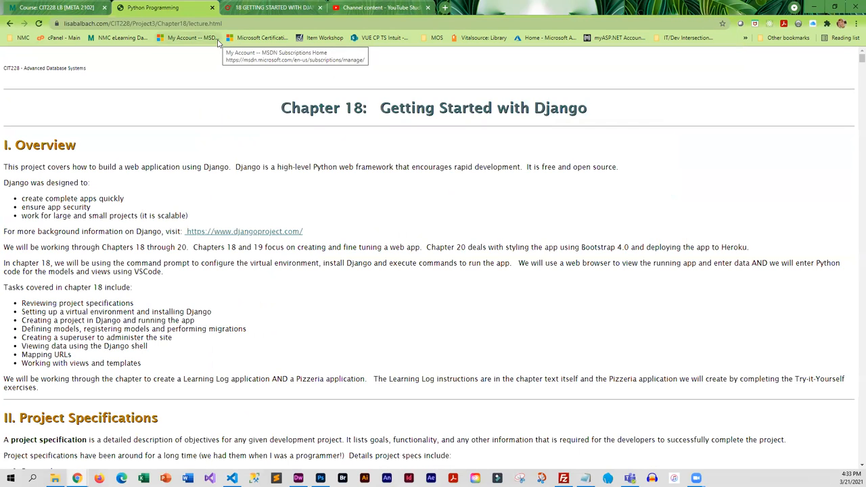
pyautogui.moveTo(122, 289)
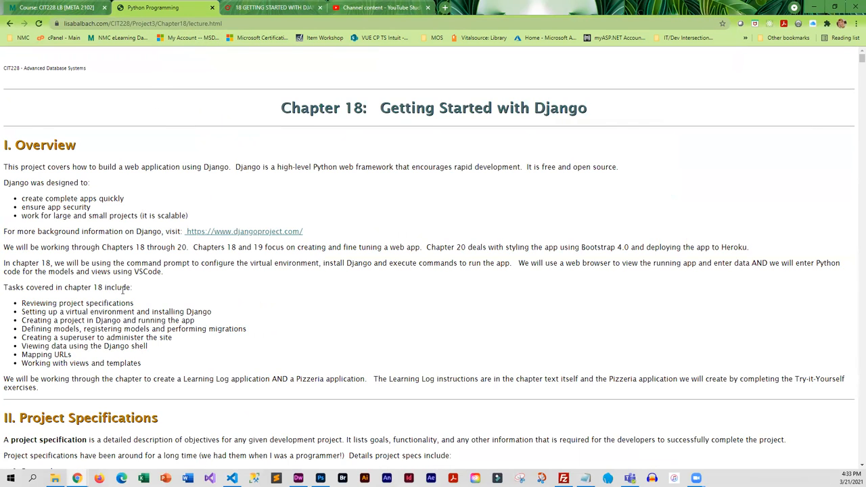
# Read down through the virtual environment setup and the pip install django steps
pyautogui.scroll(-3)
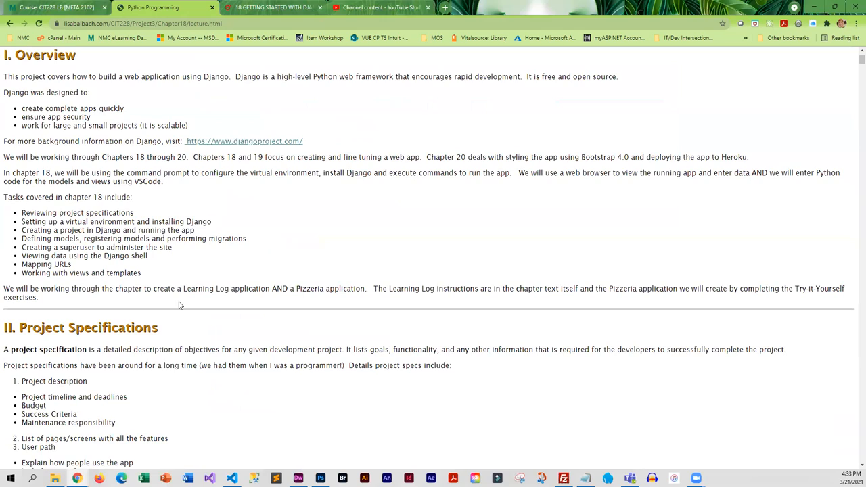
pyautogui.scroll(-3)
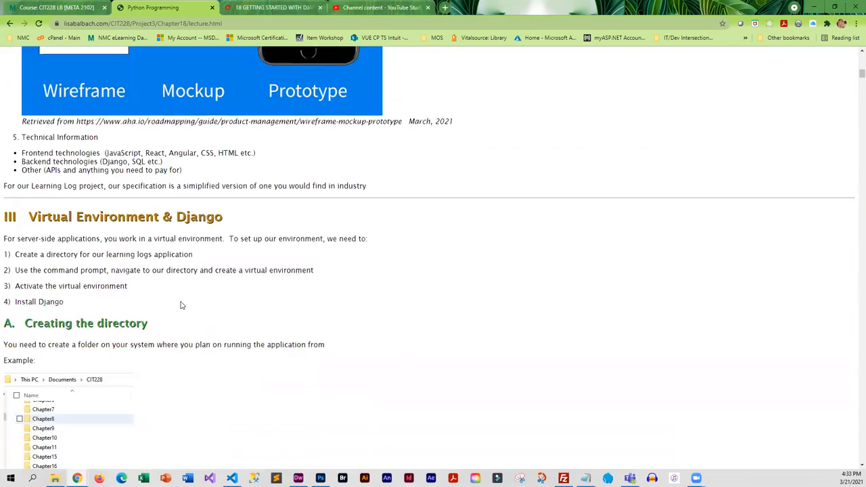
pyautogui.scroll(-3)
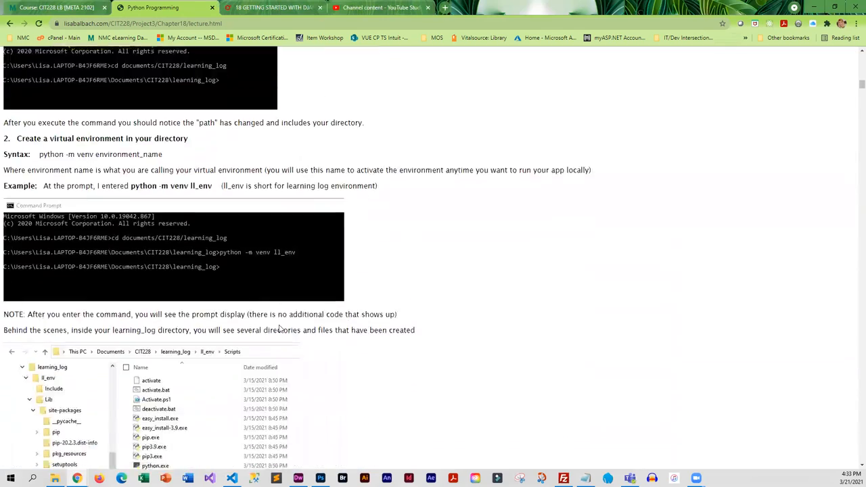
pyautogui.scroll(-3)
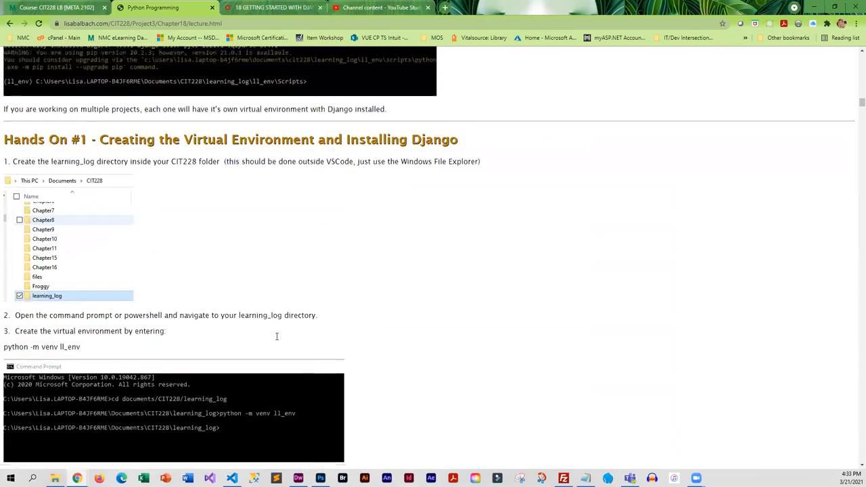
pyautogui.scroll(-3)
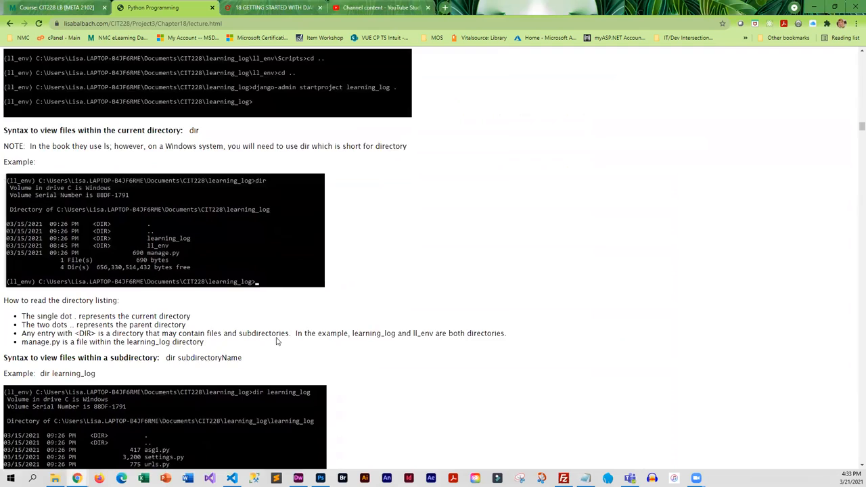
pyautogui.scroll(-3)
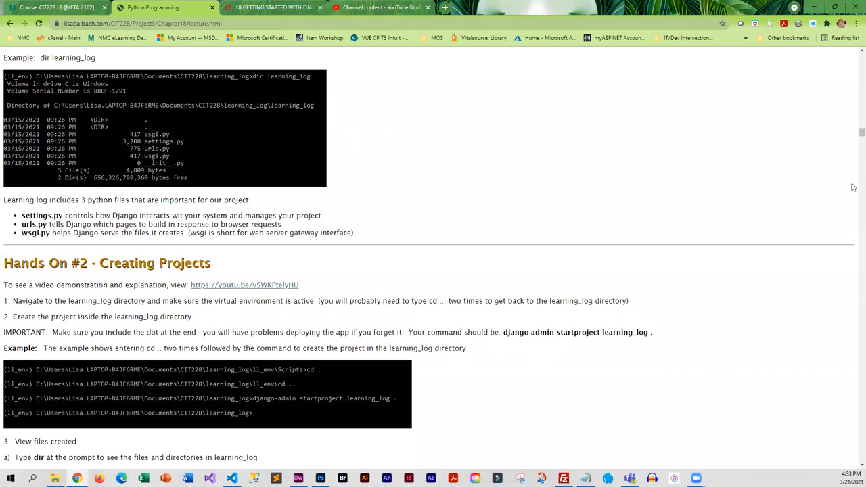
pyautogui.scroll(-3)
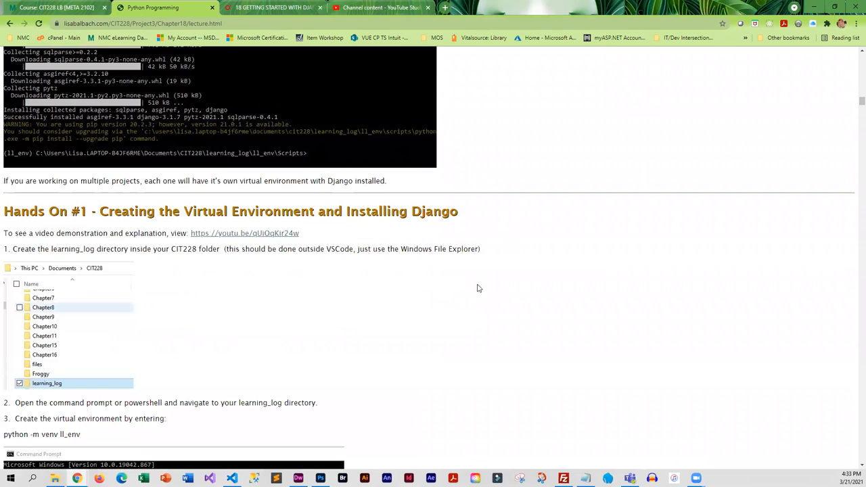
pyautogui.moveTo(346, 215)
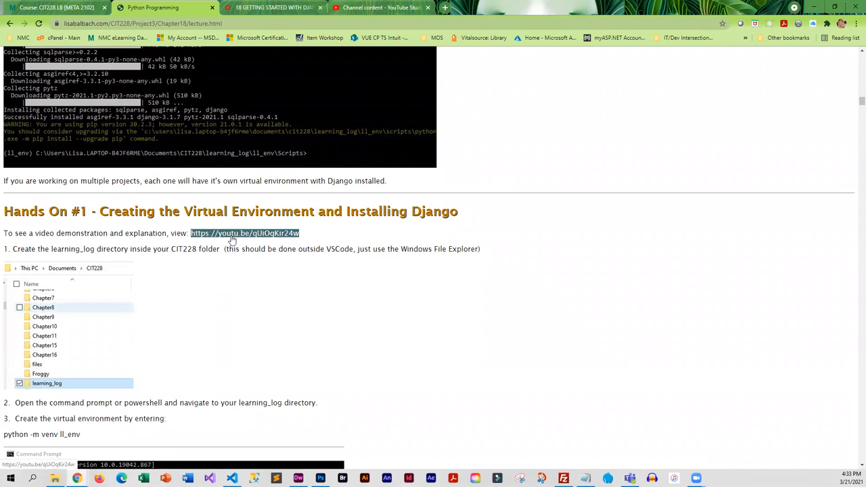
pyautogui.moveTo(146, 250)
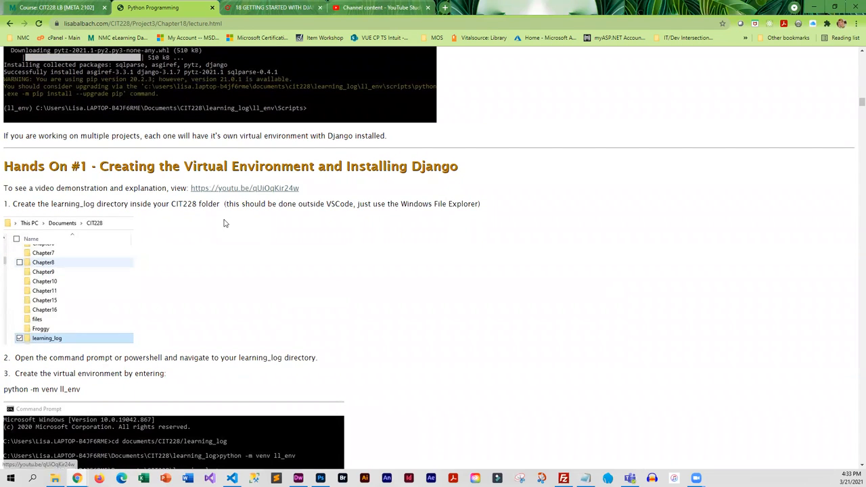
# Continue into the IV Django Projects section with its directory listings and project-creation guidance
pyautogui.doubleClick(243, 188)
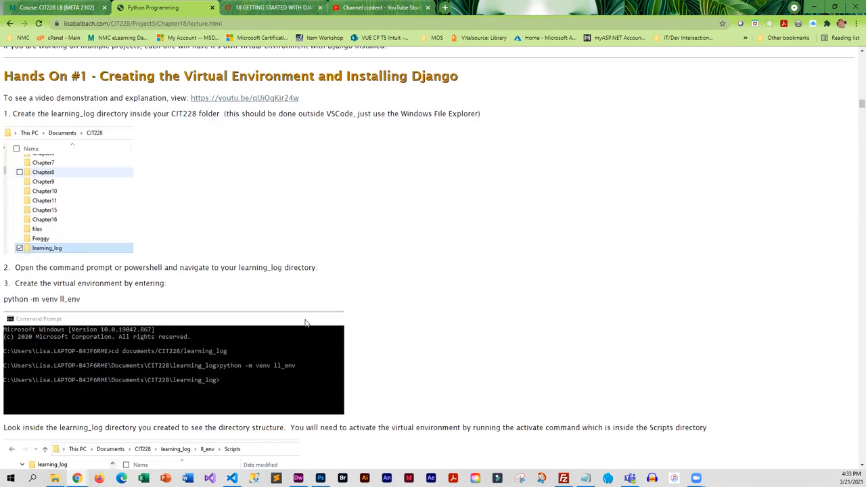
pyautogui.scroll(-3)
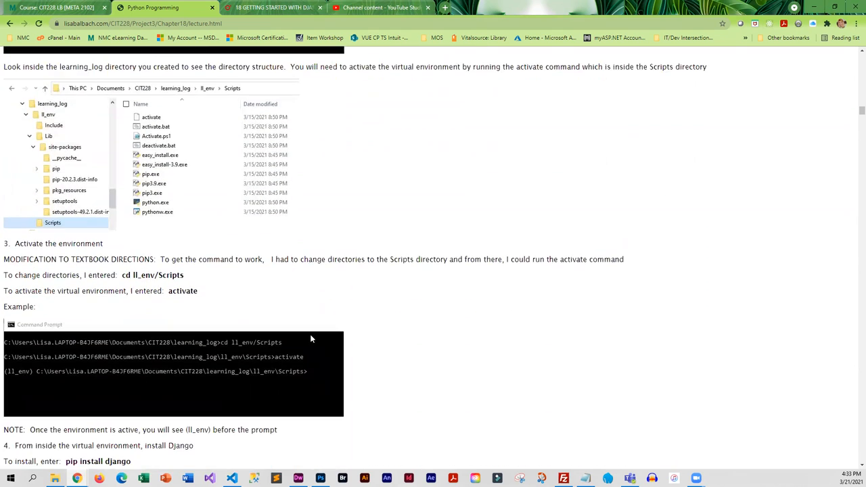
pyautogui.scroll(-3)
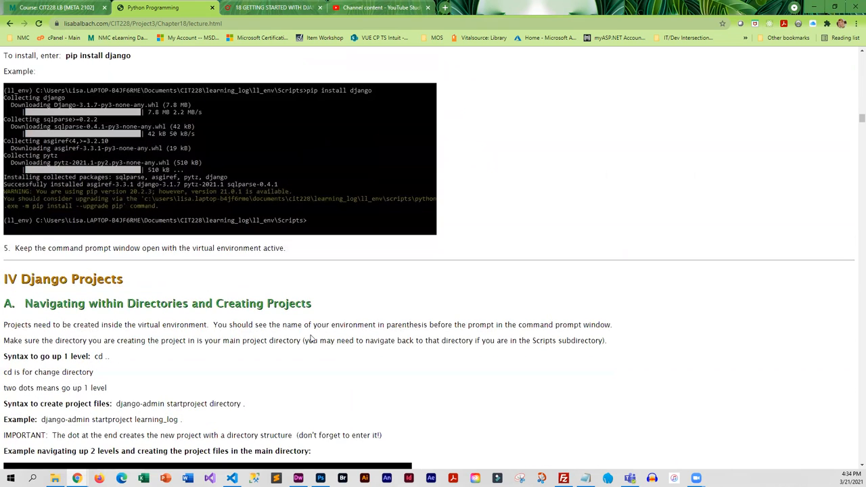
pyautogui.scroll(-3)
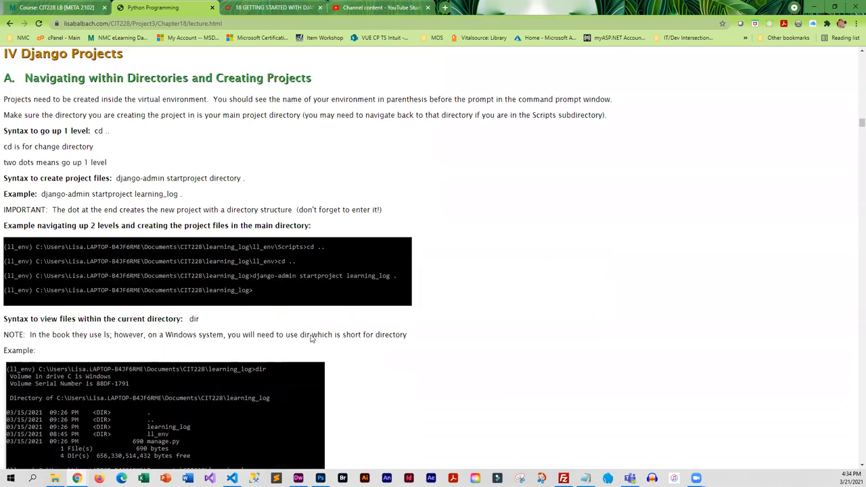
pyautogui.scroll(-3)
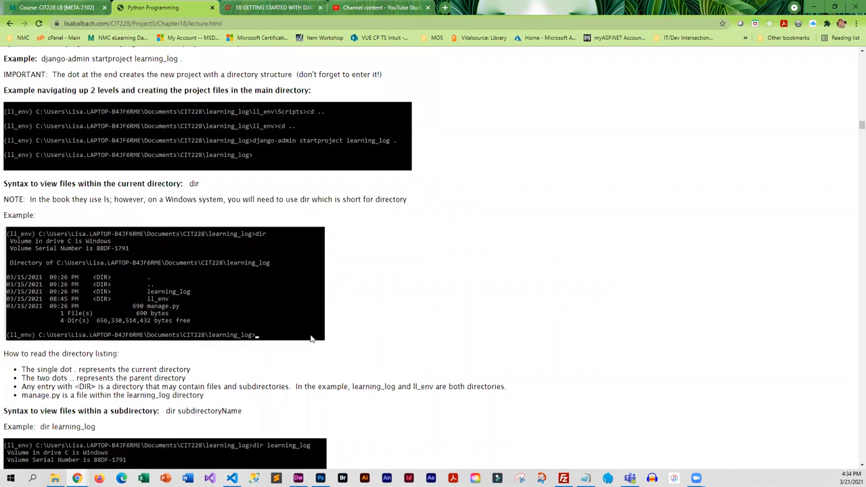
pyautogui.moveTo(531, 327)
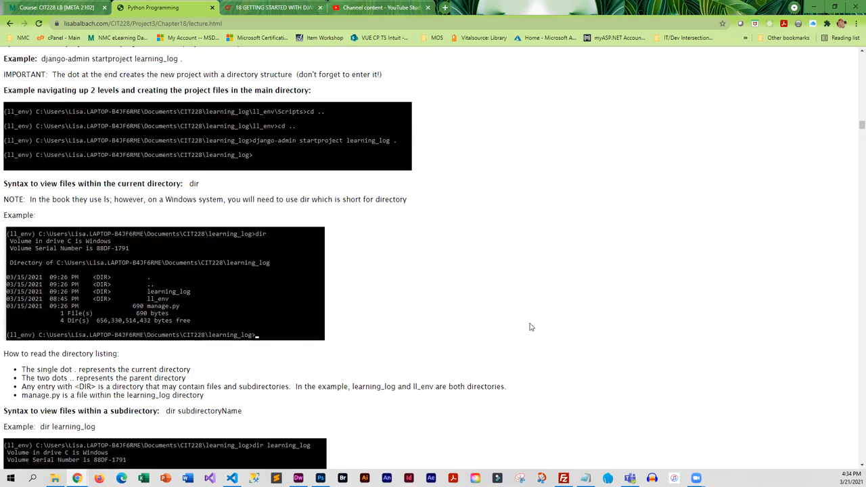
pyautogui.moveTo(854, 128)
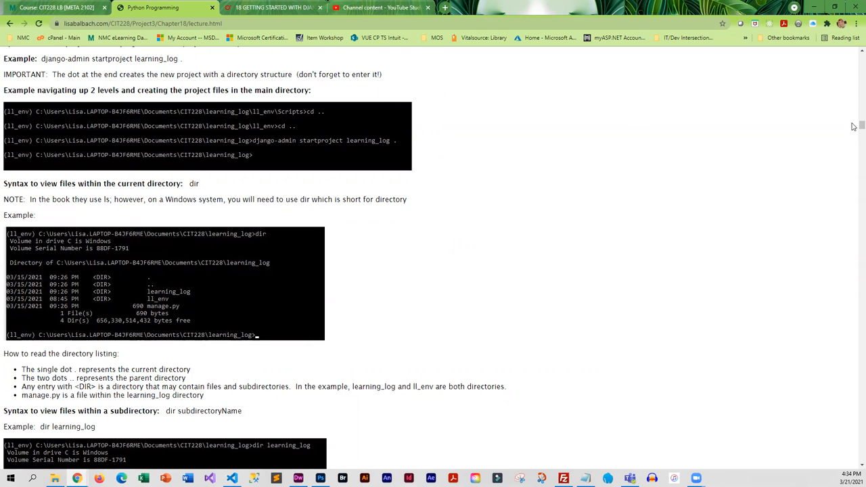
pyautogui.scroll(3)
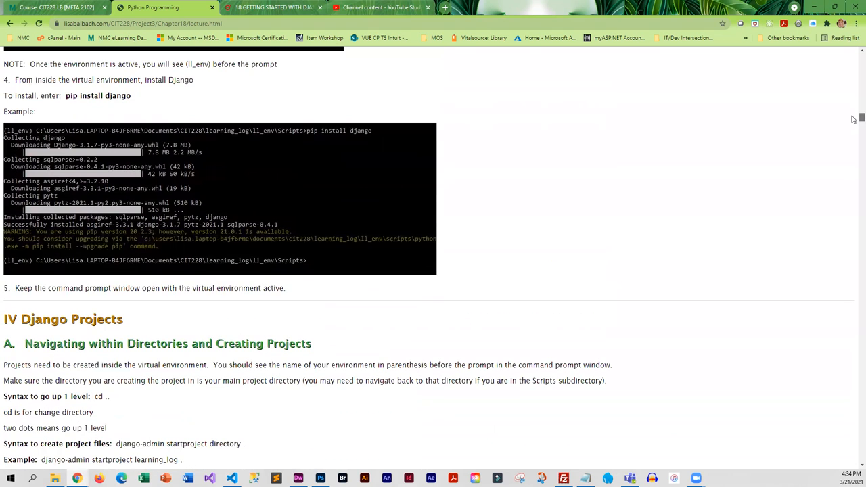
pyautogui.scroll(-3)
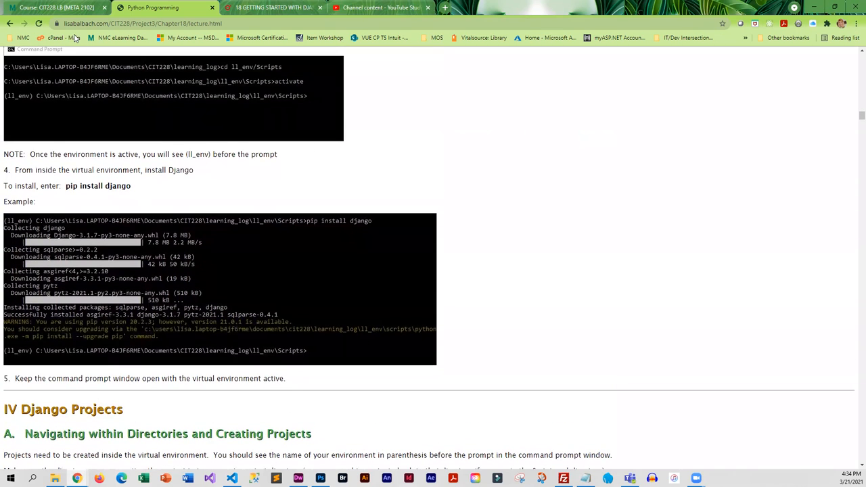
pyautogui.moveTo(119, 141)
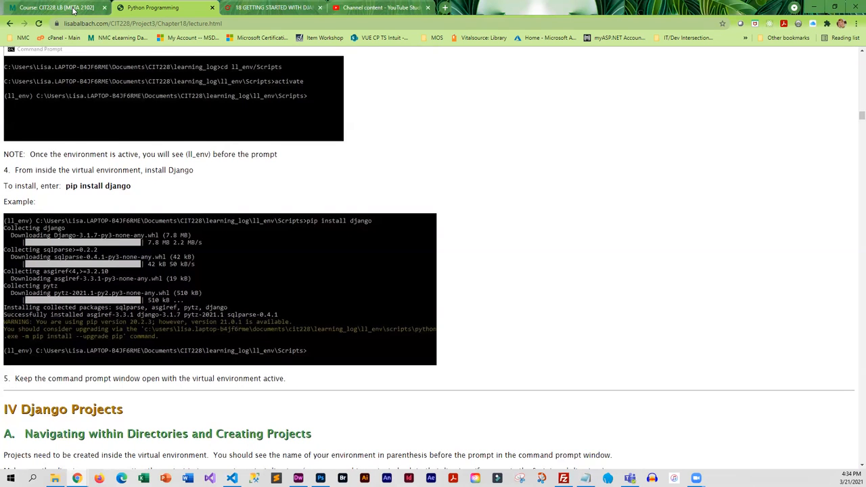
pyautogui.scroll(-3)
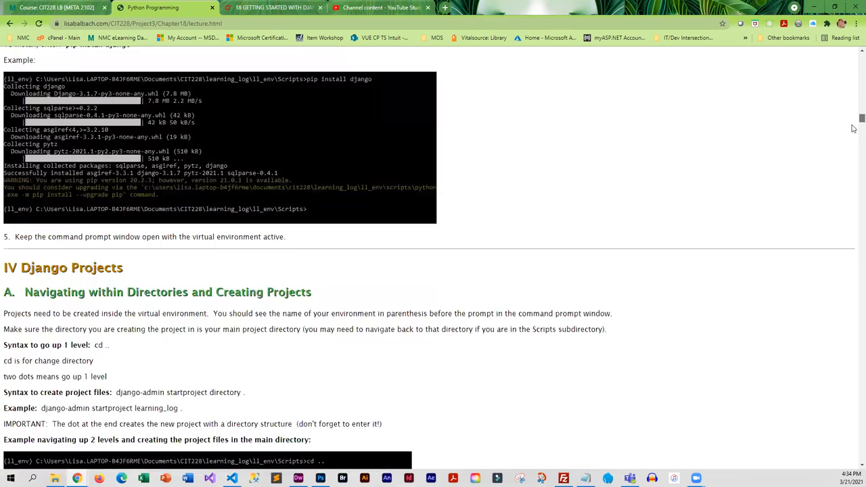
# Read through Hands On #12 and the Pizzeria screenshots to the six-screenshot, 25-point turn-in summary
pyautogui.scroll(-3)
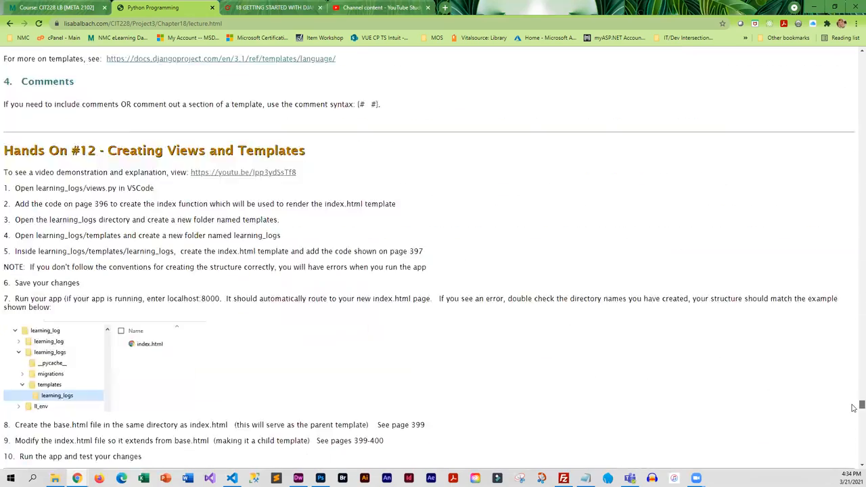
pyautogui.scroll(-3)
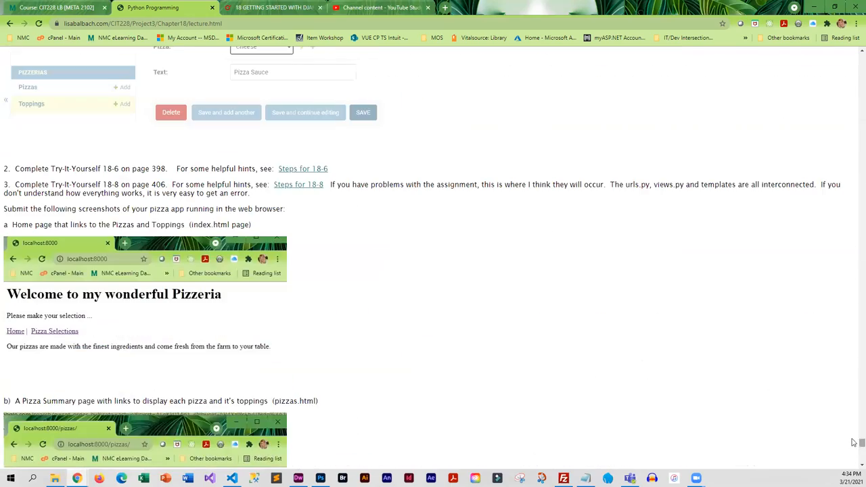
pyautogui.scroll(-3)
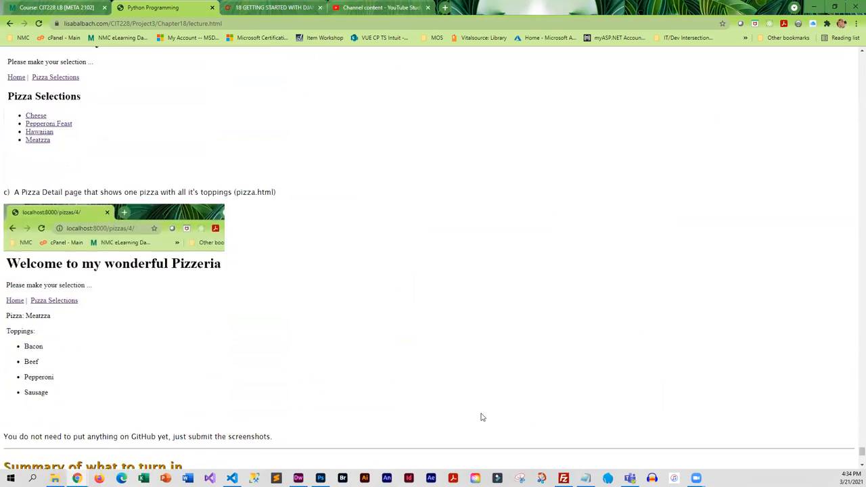
pyautogui.scroll(-3)
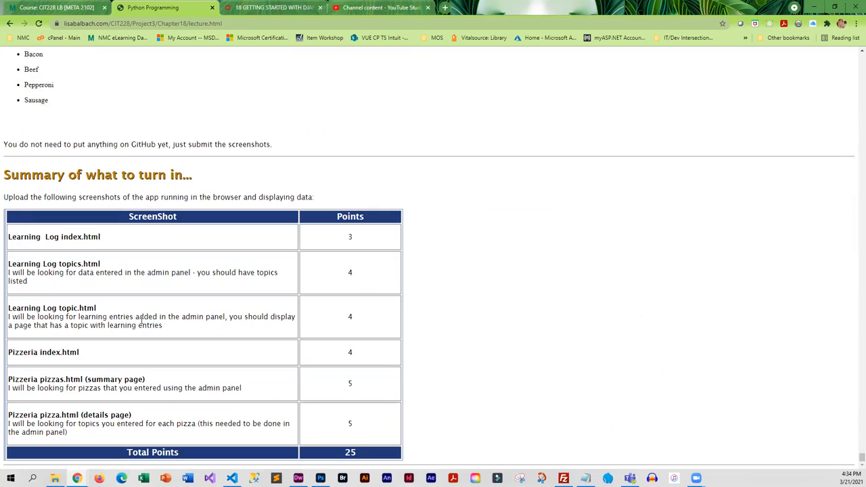
pyautogui.moveTo(142, 321)
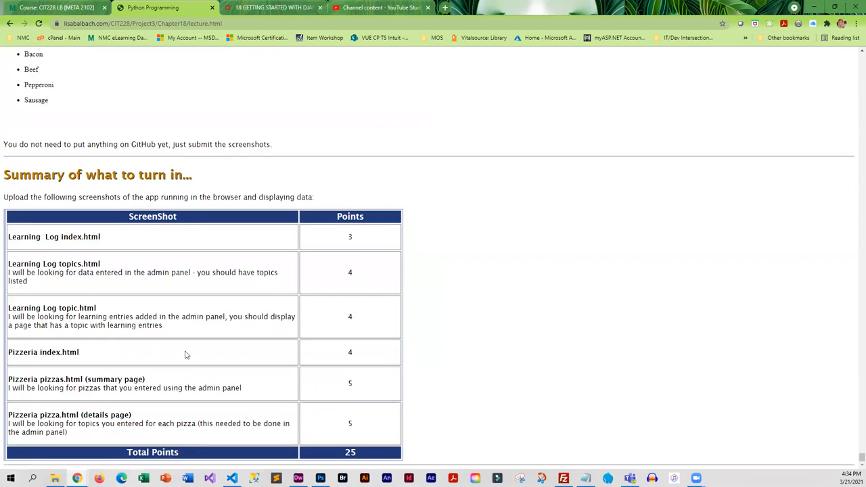
pyautogui.moveTo(183, 350)
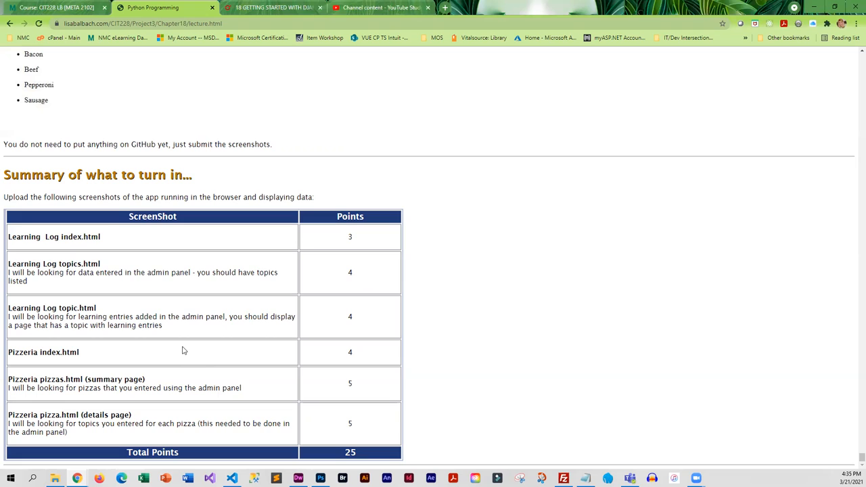
pyautogui.moveTo(180, 346)
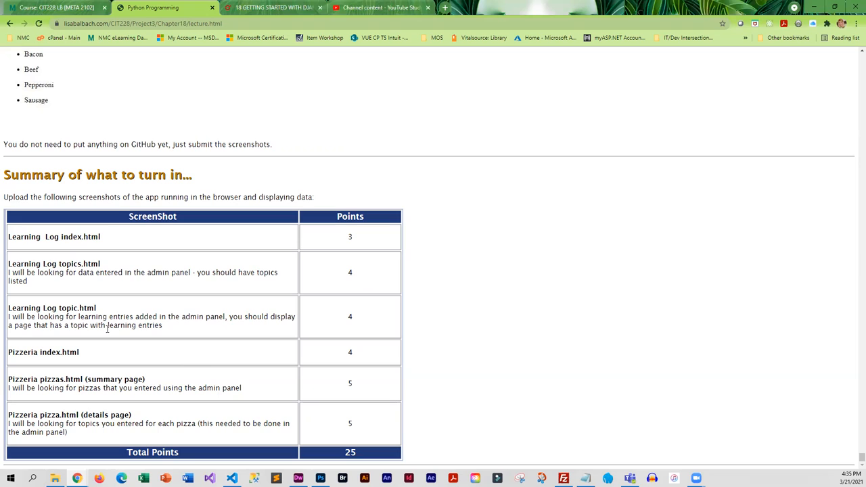
pyautogui.moveTo(78, 331)
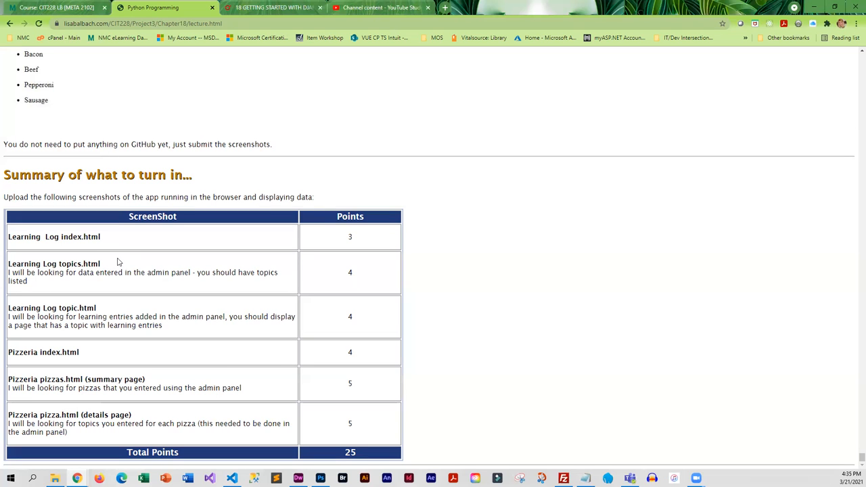
# Review Hands On #14, then return to Moodle's Lesson 8 section showing the Ch 18 Lab Dropbox not submitted
pyautogui.scroll(-3)
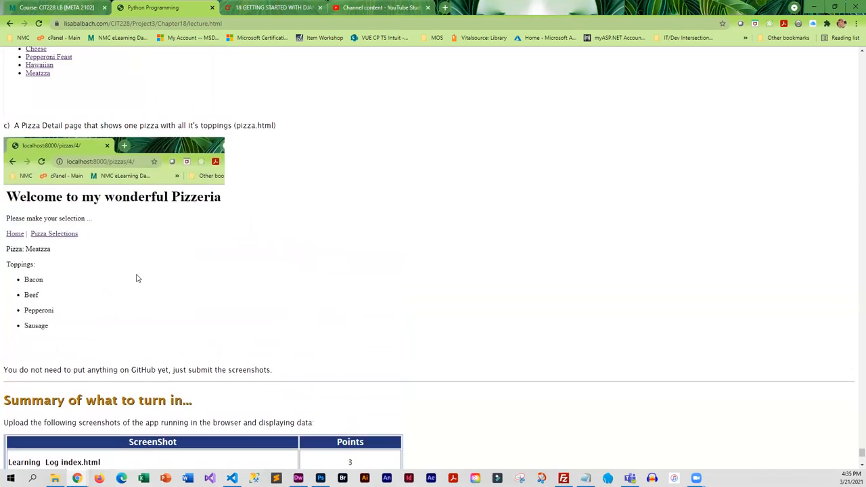
pyautogui.scroll(-3)
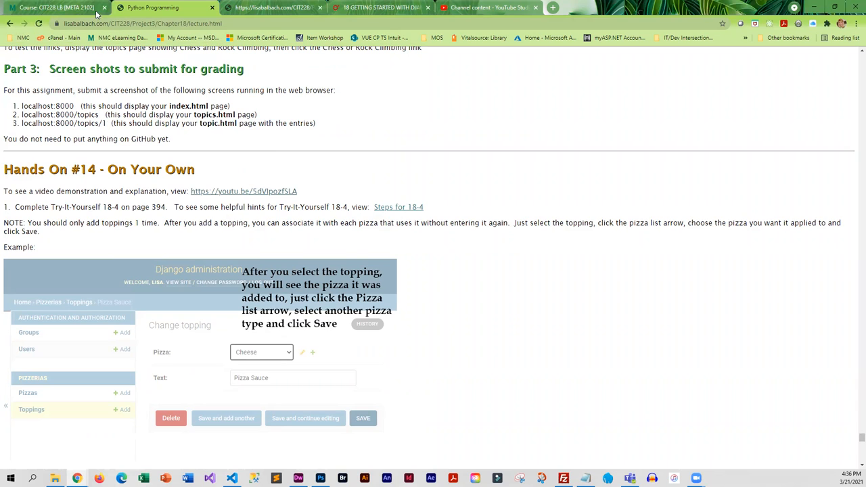
pyautogui.click(54, 8)
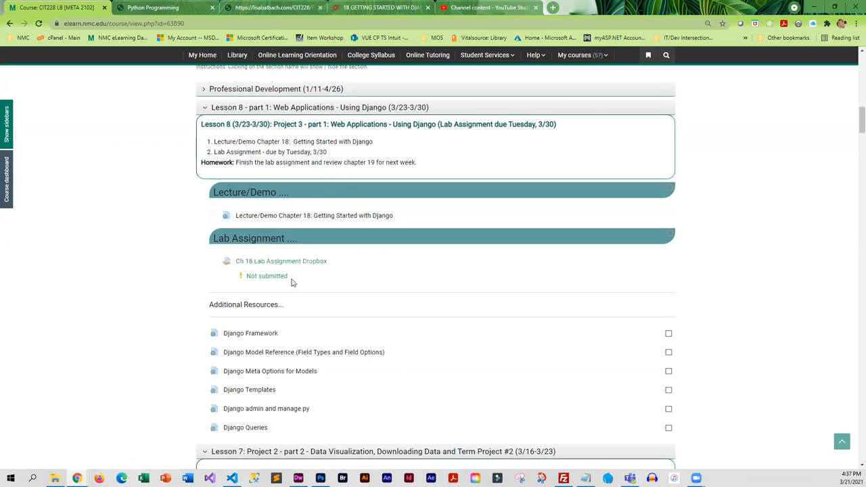
pyautogui.moveTo(282, 260)
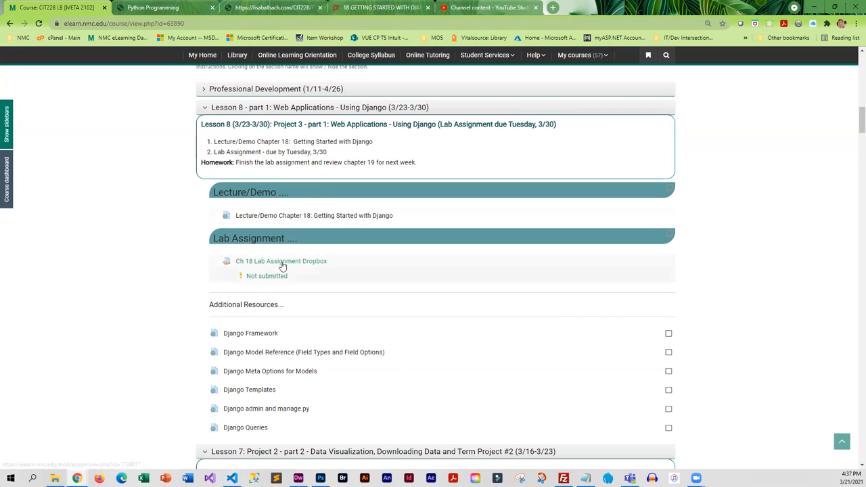
pyautogui.moveTo(216, 276)
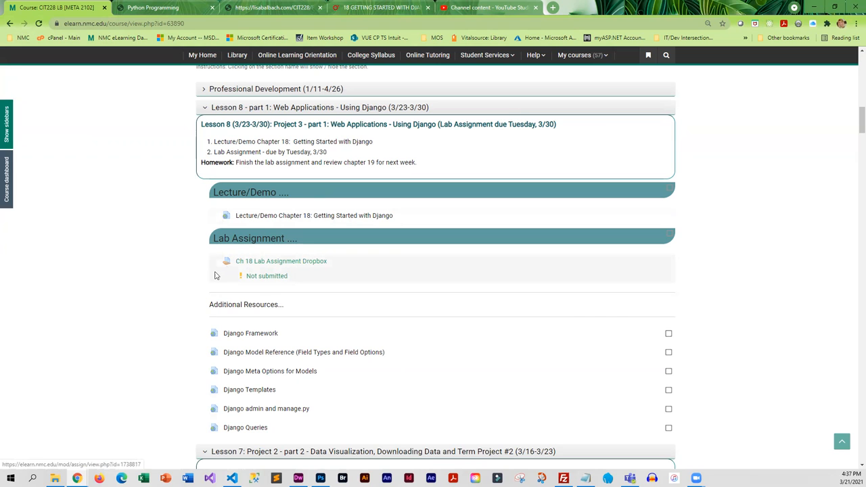
pyautogui.scroll(-3)
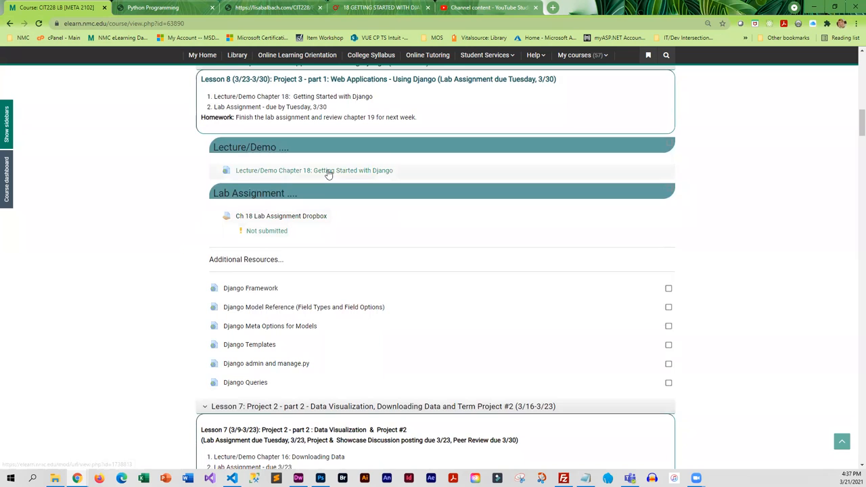
pyautogui.moveTo(182, 376)
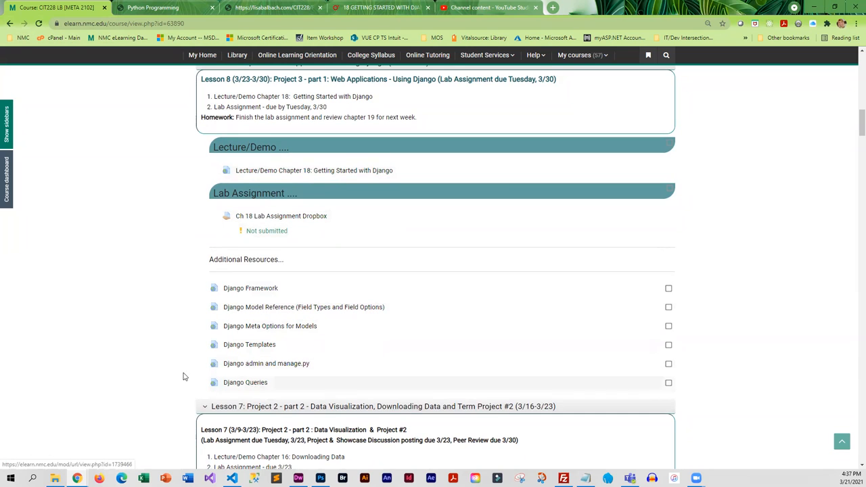
pyautogui.moveTo(276, 319)
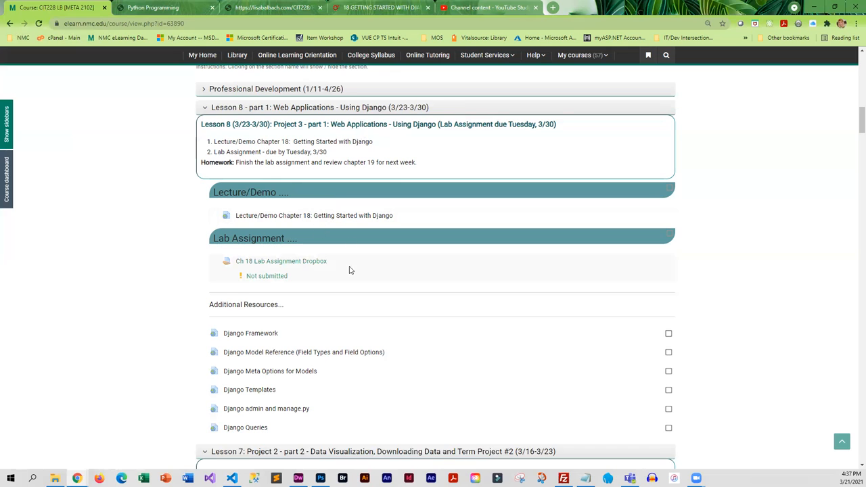
pyautogui.moveTo(333, 300)
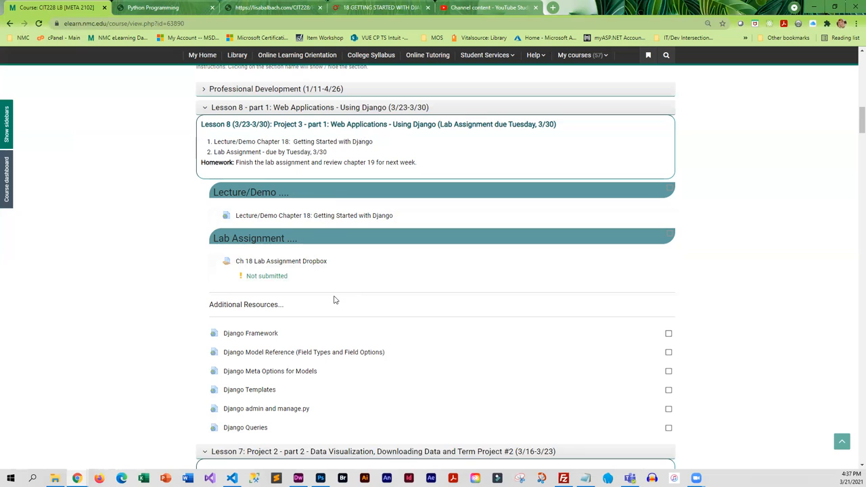
pyautogui.moveTo(341, 302)
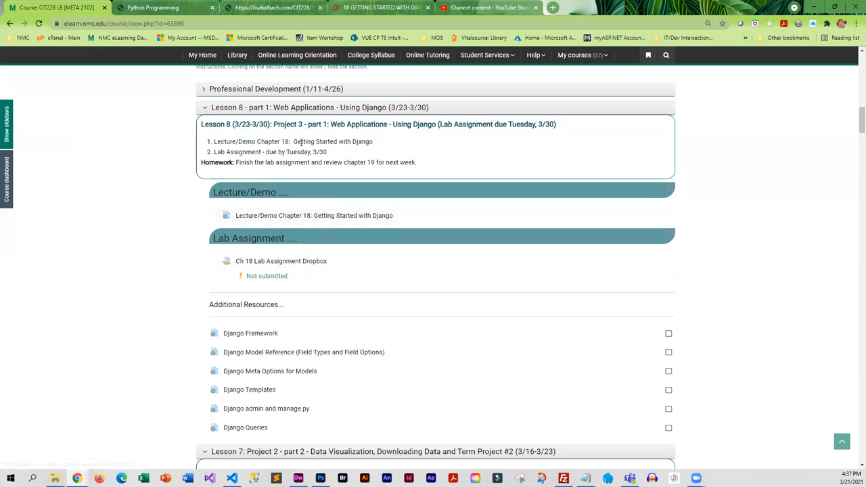
pyautogui.moveTo(324, 218)
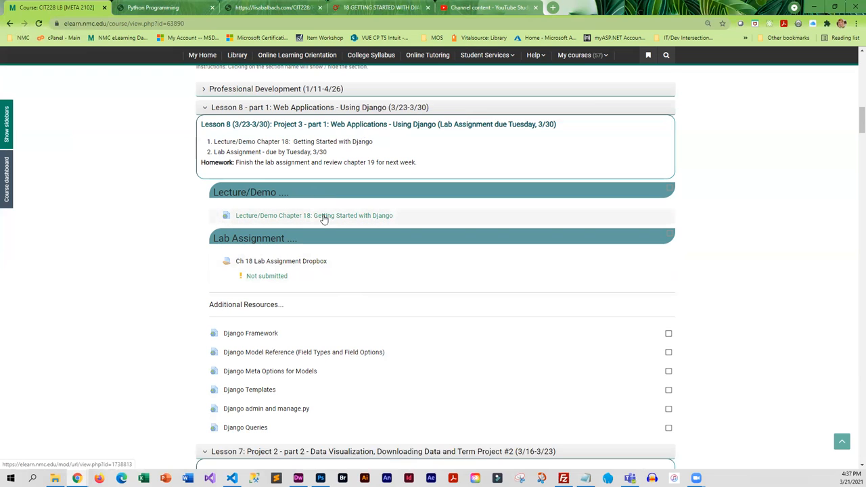